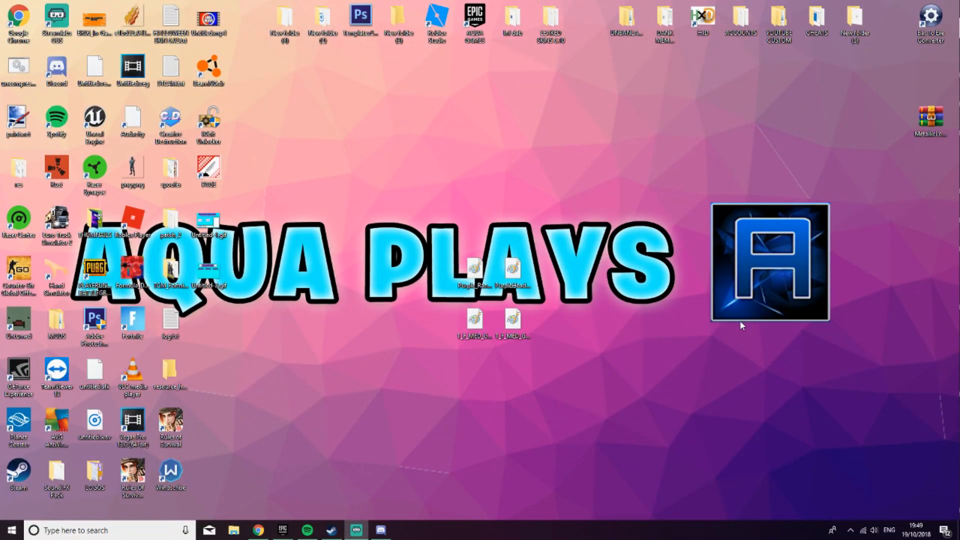
{"action": "mouse_move", "coordinate": [658, 220]}
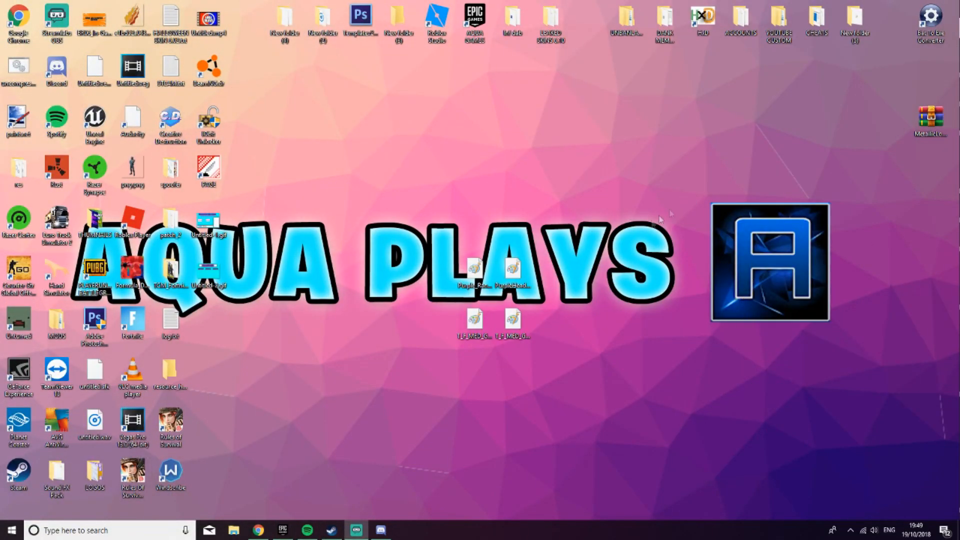
{"action": "mouse_move", "coordinate": [808, 316]}
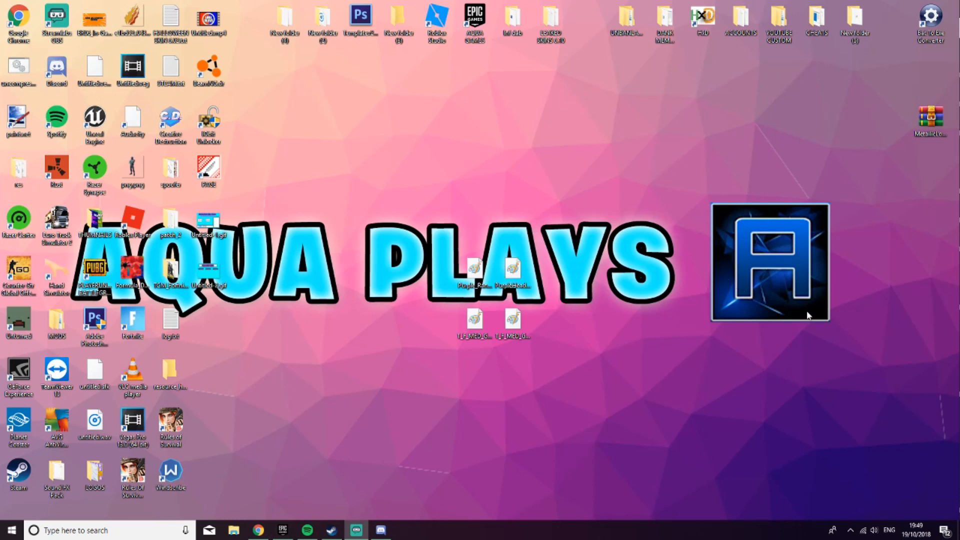
{"action": "mouse_move", "coordinate": [806, 311]}
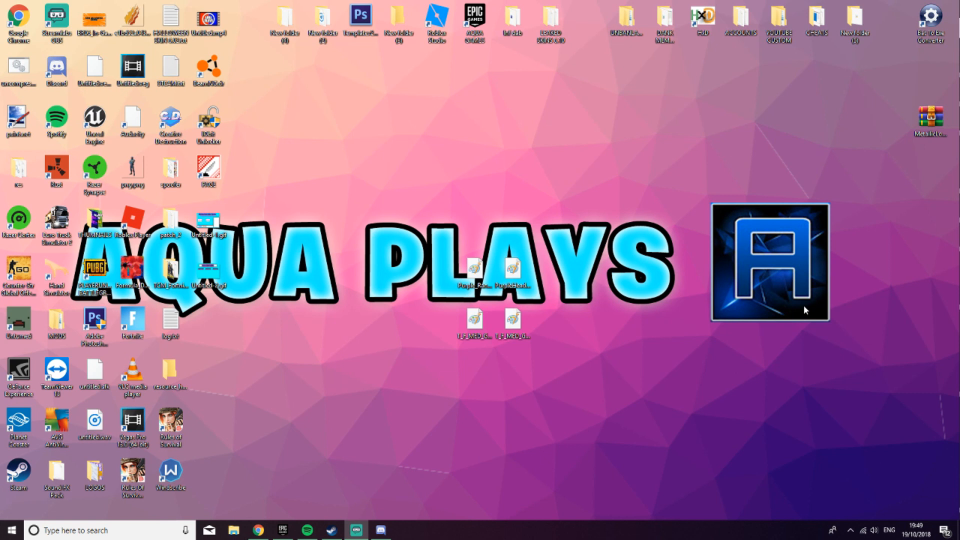
{"action": "mouse_move", "coordinate": [836, 305]}
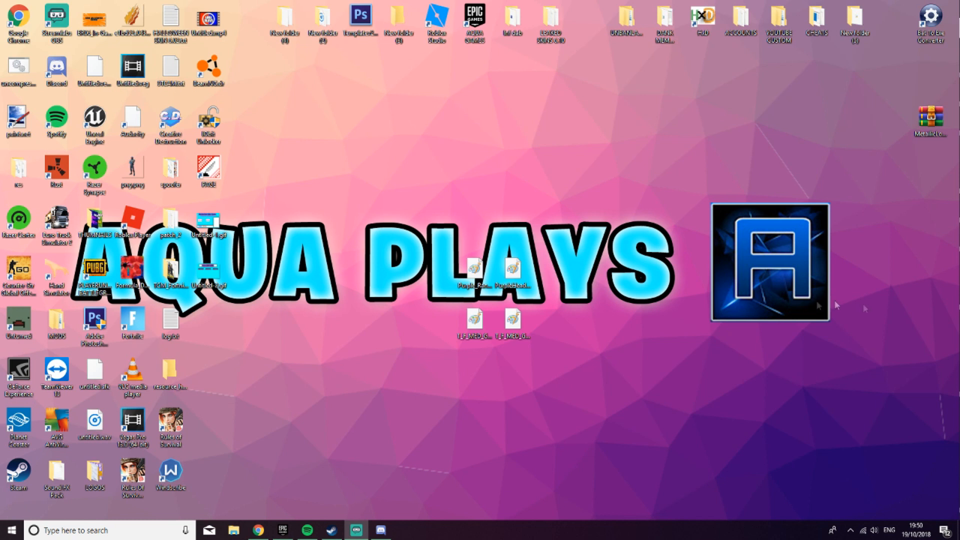
{"action": "mouse_move", "coordinate": [836, 305]}
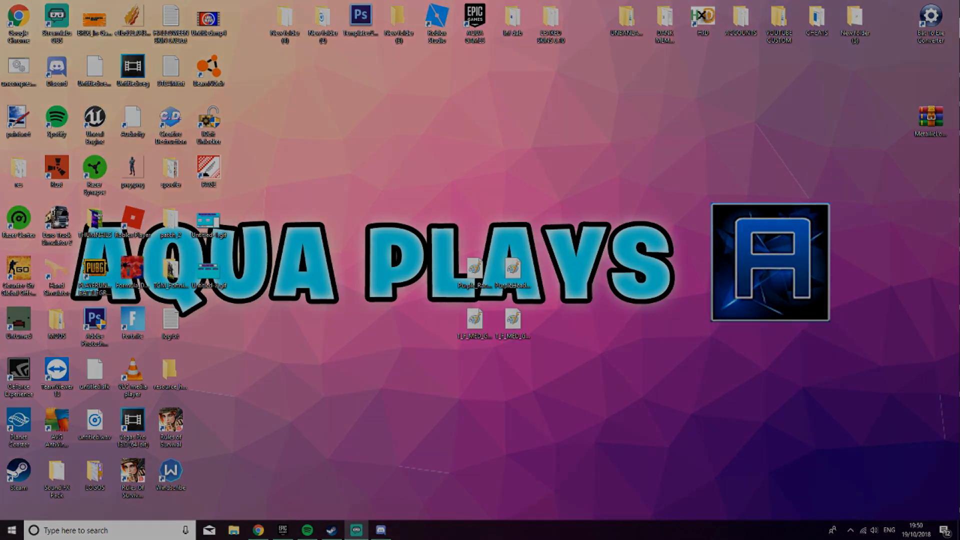
Launch HxD and begin loading the pak chunk with the grave body and Purple Ranger ubulk files
{"action": "left_click", "coordinate": [404, 530]}
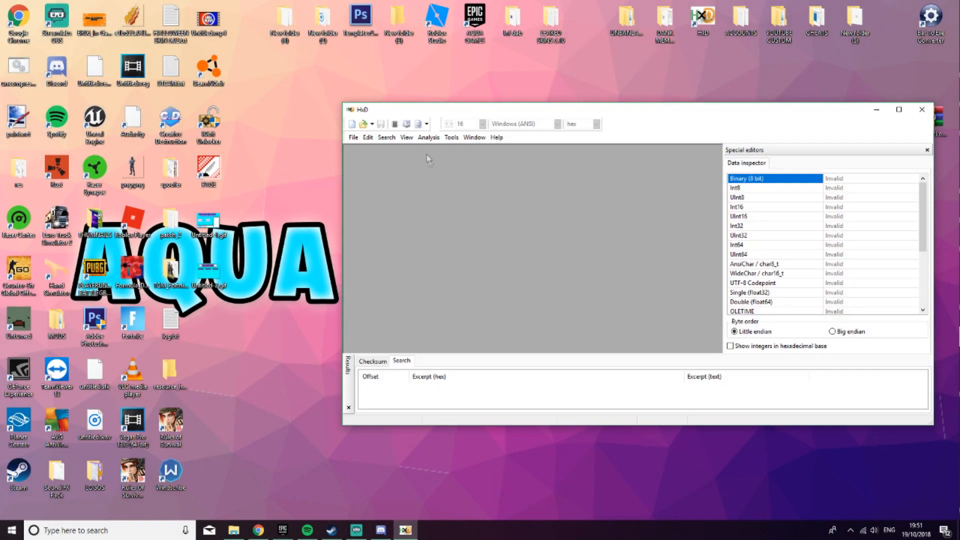
{"action": "left_click", "coordinate": [362, 124]}
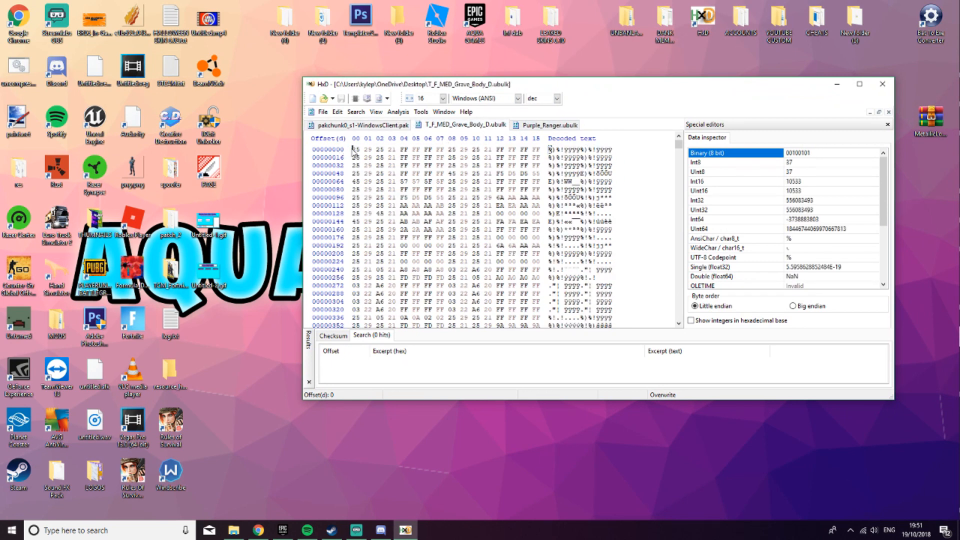
Search the pak for the grave body's opening hex bytes and replace that block with Purple_Ranger data
{"action": "left_click_drag", "start_coordinate": [352, 149], "coordinate": [548, 184]}
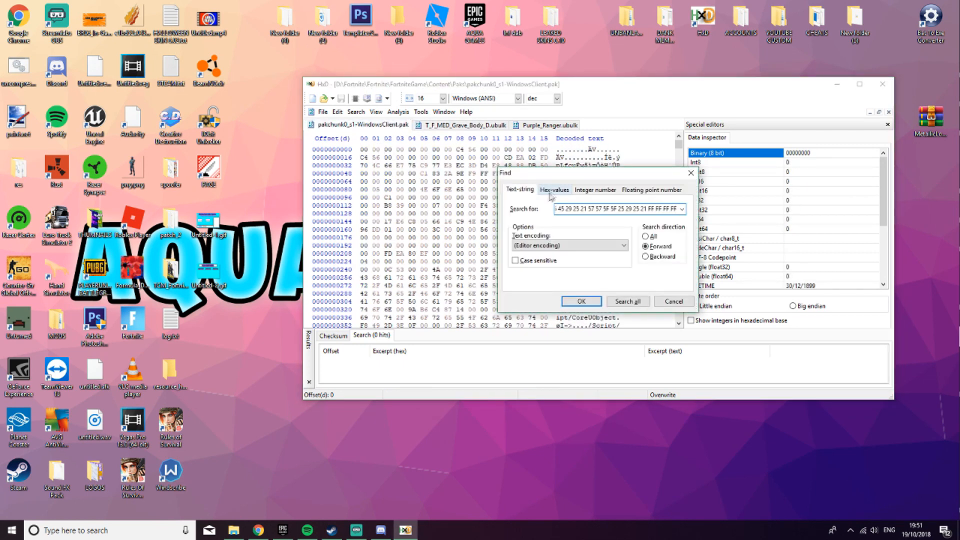
{"action": "left_click", "coordinate": [554, 190]}
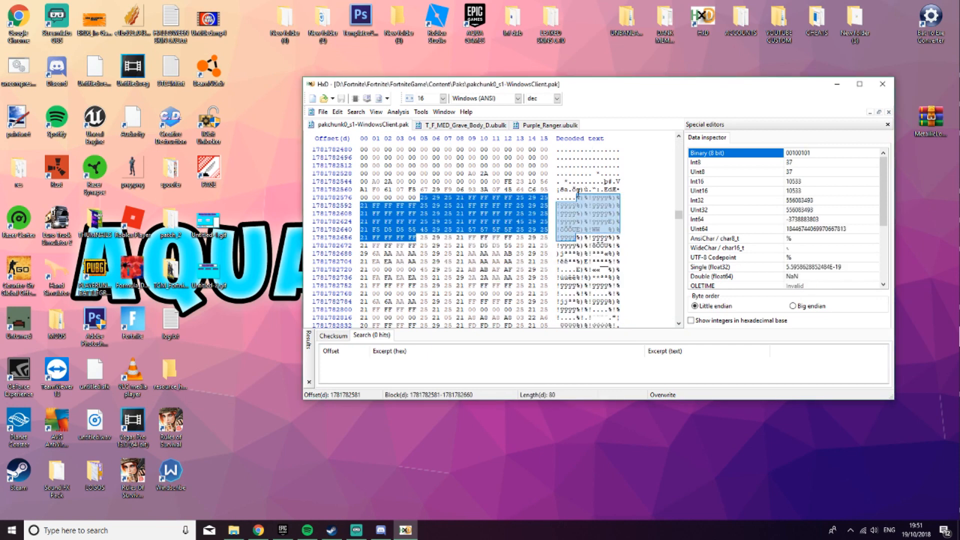
{"action": "left_click", "coordinate": [467, 125]}
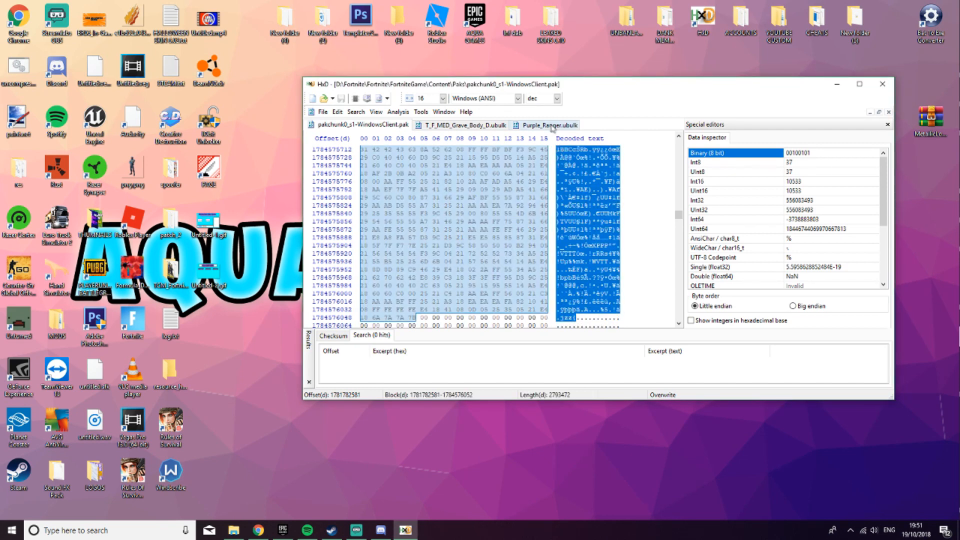
{"action": "left_click", "coordinate": [549, 125]}
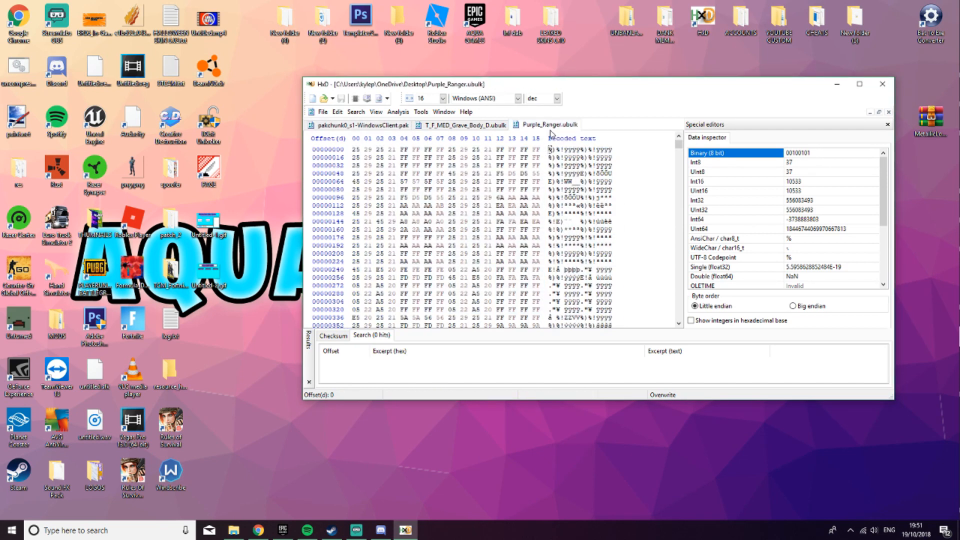
{"action": "left_click", "coordinate": [361, 125]}
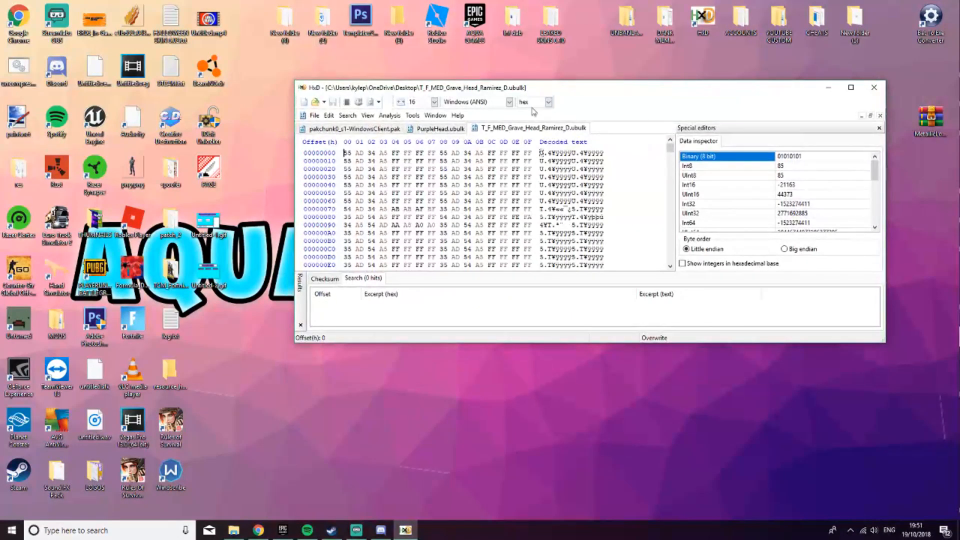
Load the grave head and PurpleHead ubulk files and start a hex-value search in the pak
{"action": "left_click", "coordinate": [547, 102]}
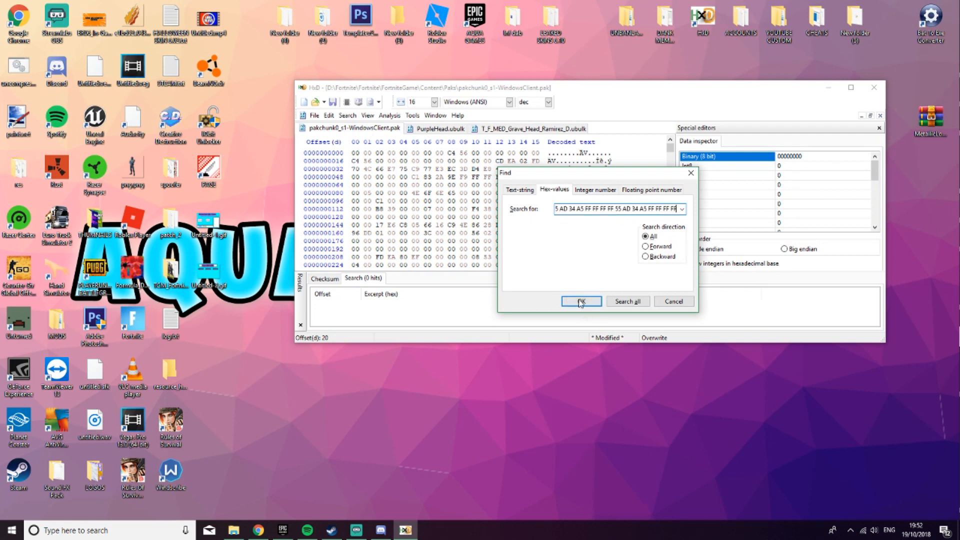
{"action": "left_click", "coordinate": [580, 301]}
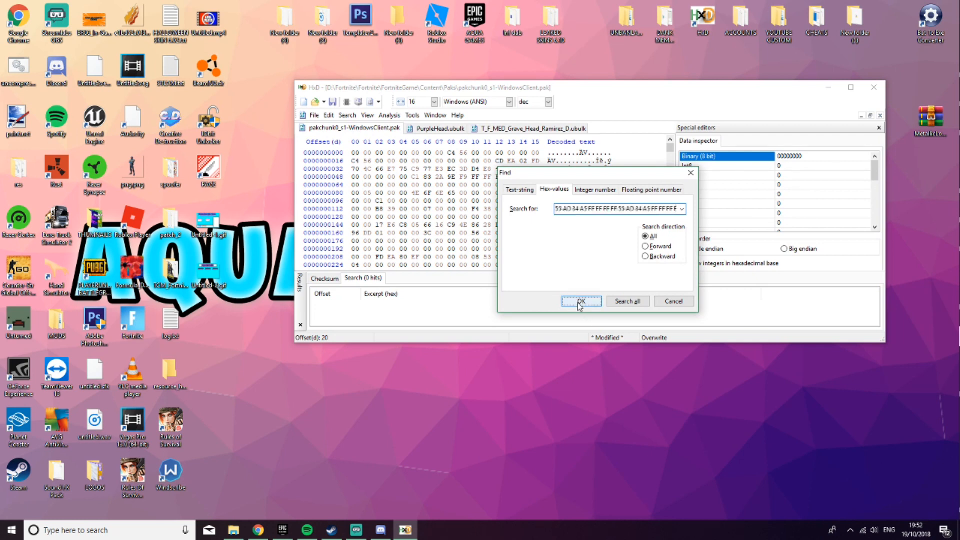
{"action": "left_click", "coordinate": [580, 301]}
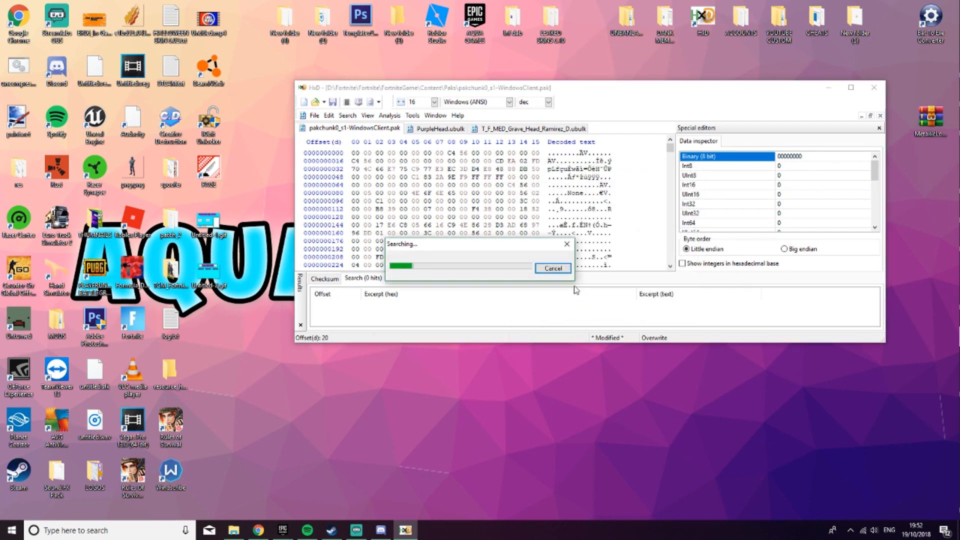
{"action": "left_click", "coordinate": [552, 268]}
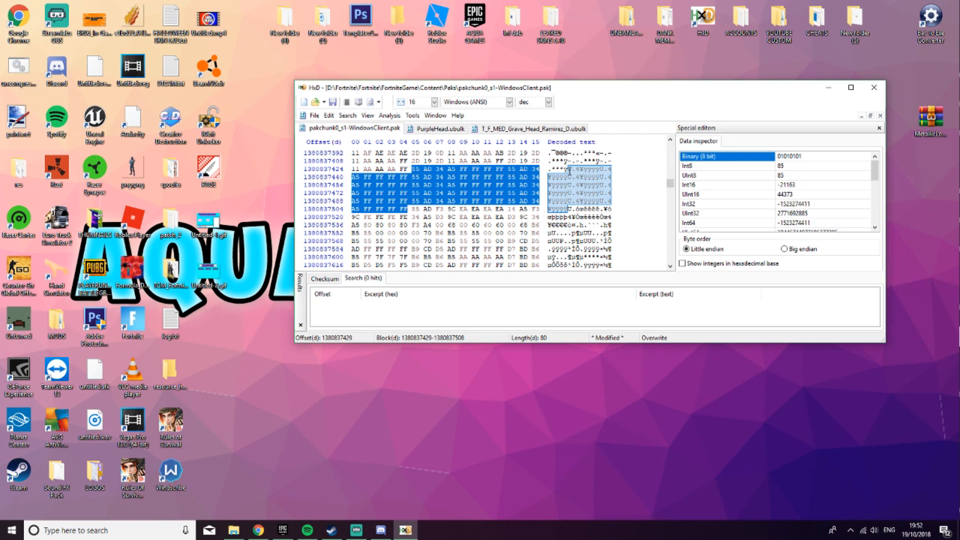
Find the grave head texture's opening bytes inside the pak chunk file
{"action": "left_click", "coordinate": [531, 128]}
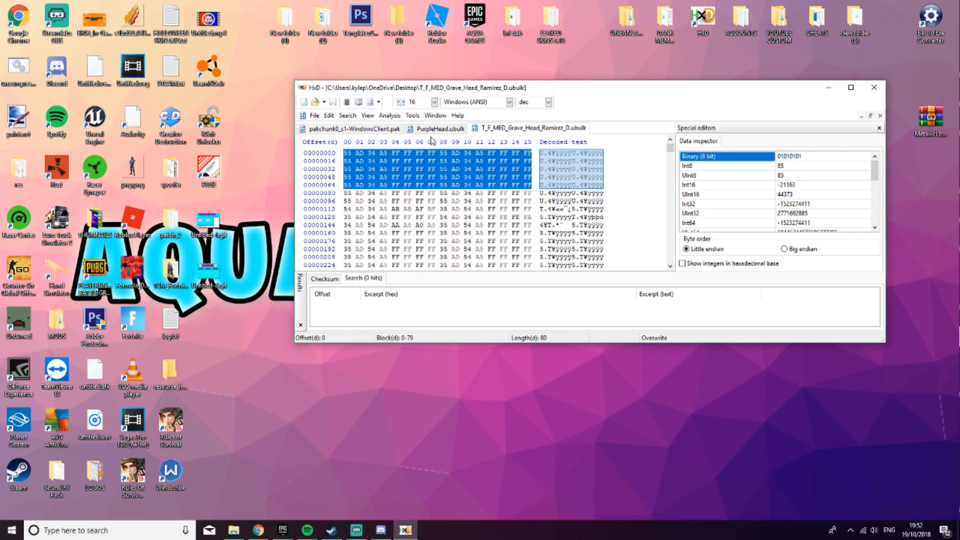
{"action": "left_click", "coordinate": [353, 128]}
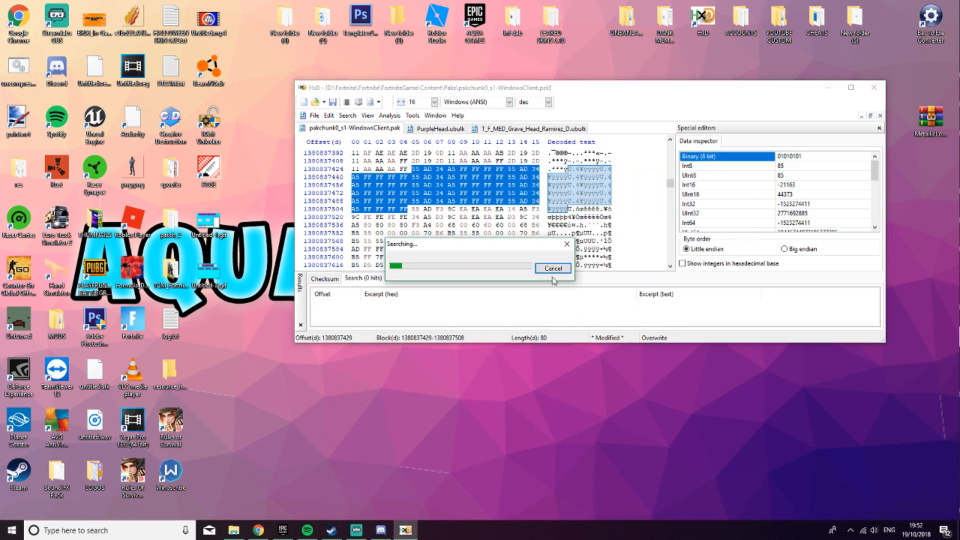
{"action": "left_click", "coordinate": [552, 268]}
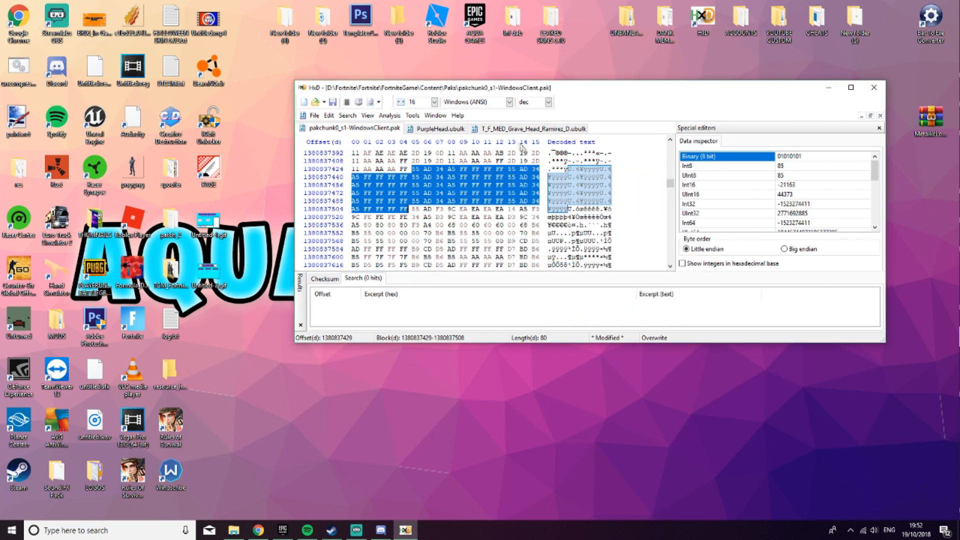
Confirm the grave head location in the pak with a longer hex pattern search
{"action": "left_click", "coordinate": [531, 129]}
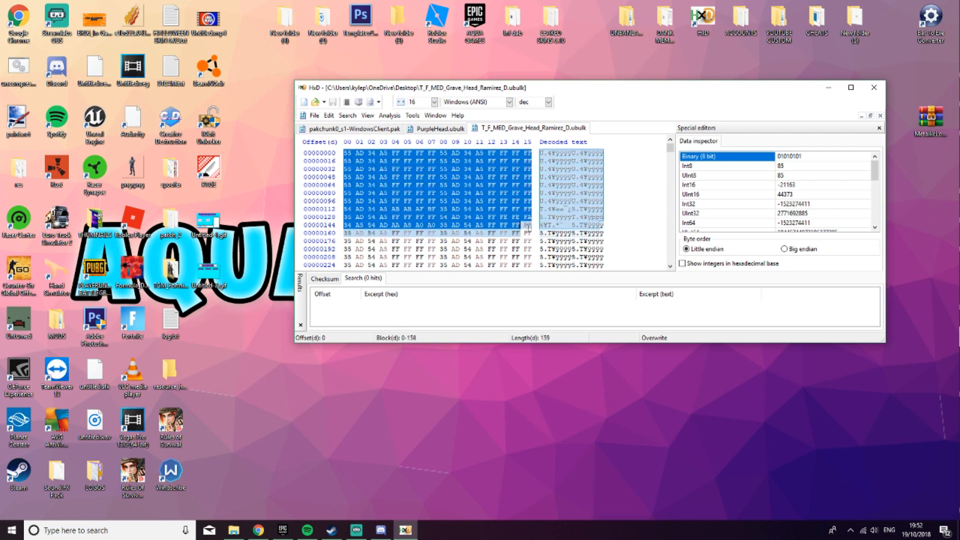
{"action": "left_click", "coordinate": [354, 128]}
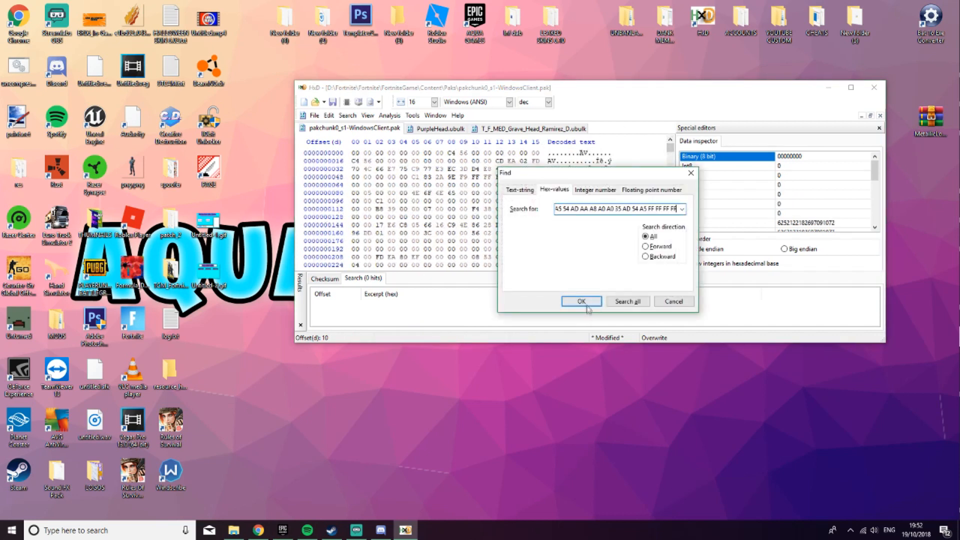
{"action": "left_click", "coordinate": [580, 300]}
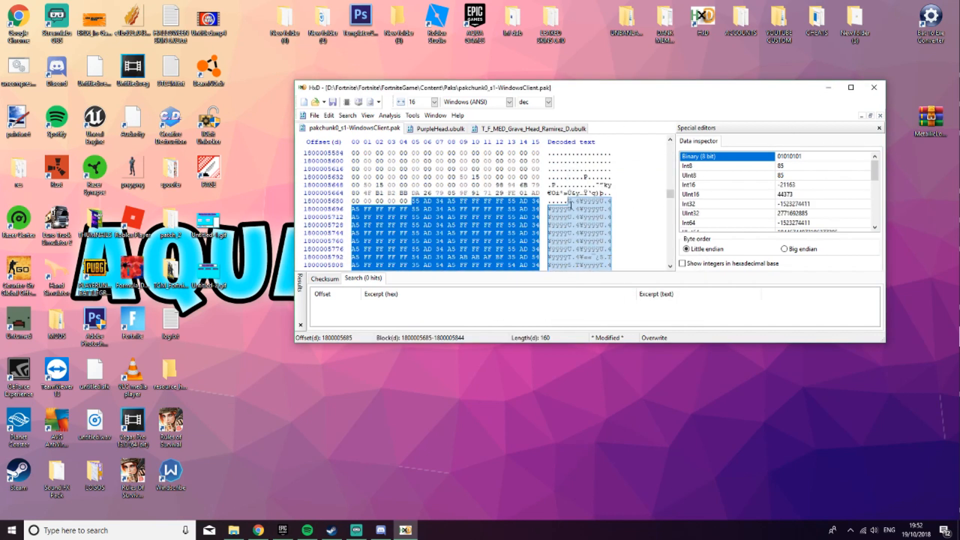
Paste-write the PurpleHead block over the grave head bytes and close the other tabs
{"action": "left_click", "coordinate": [533, 128]}
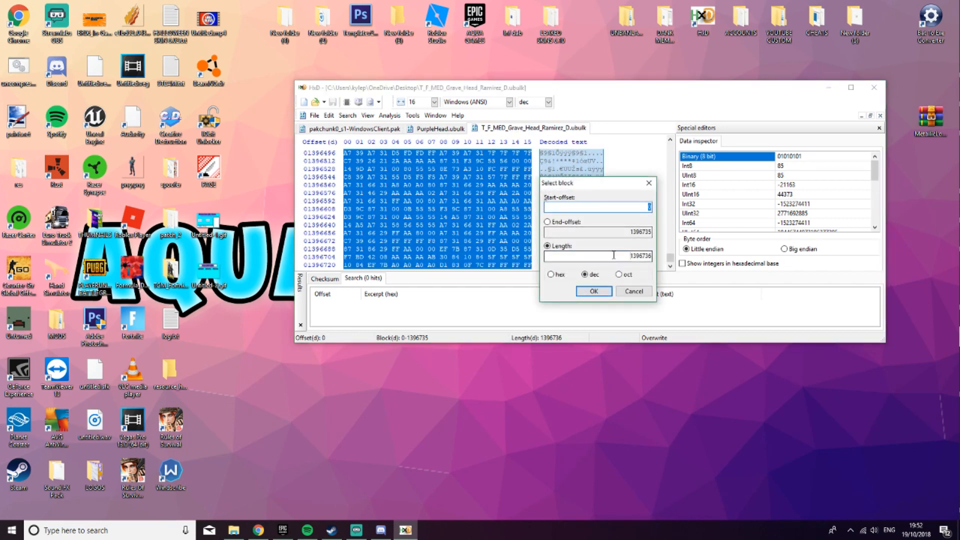
{"action": "left_click", "coordinate": [352, 128]}
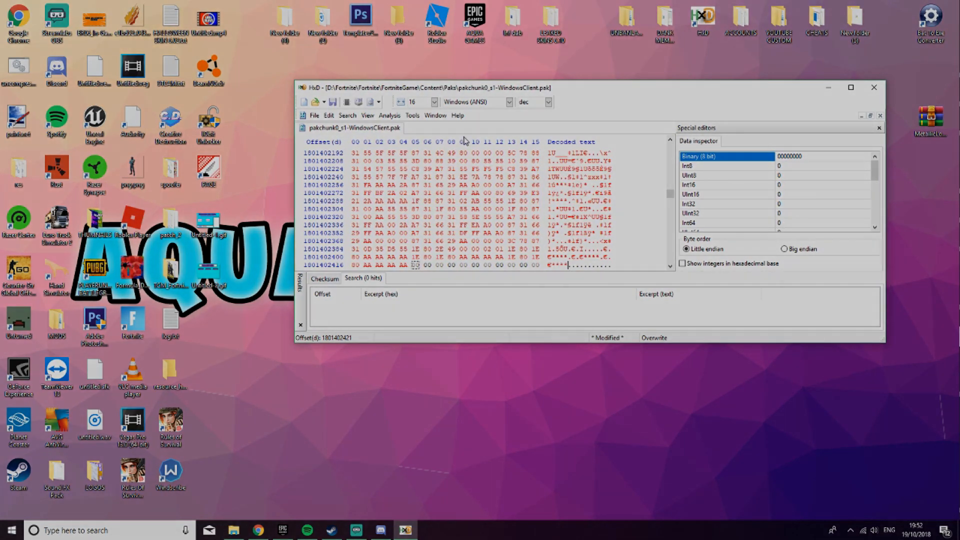
{"action": "left_click", "coordinate": [332, 102]}
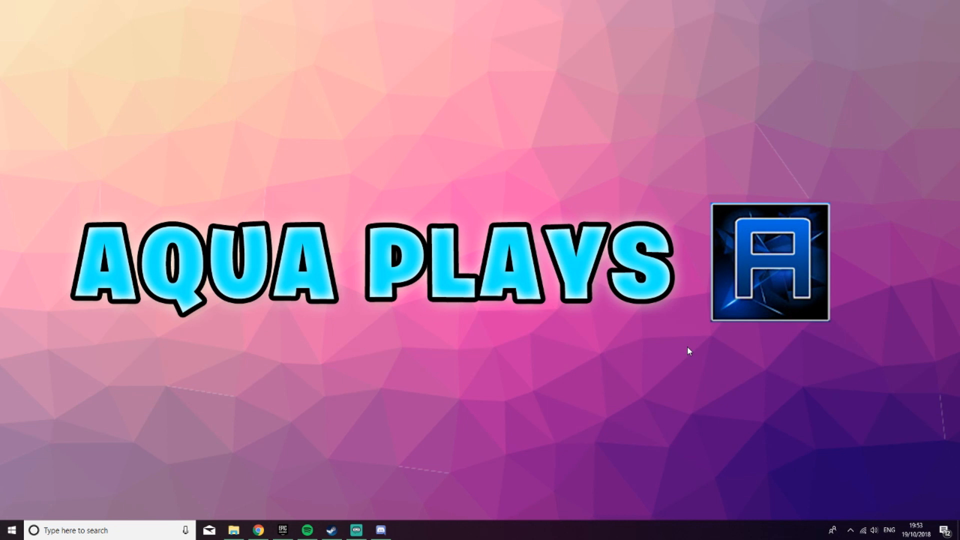
{"action": "mouse_move", "coordinate": [696, 349]}
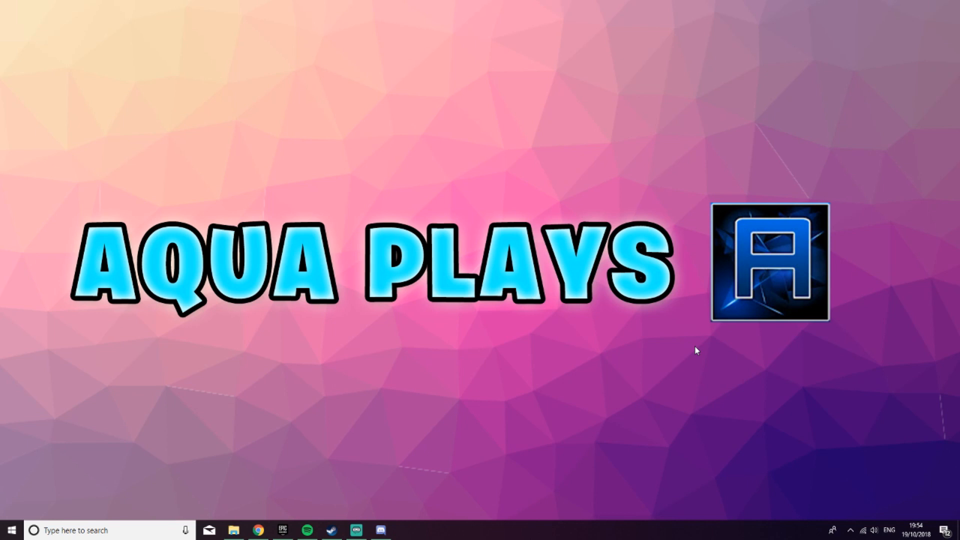
{"action": "mouse_move", "coordinate": [911, 61]}
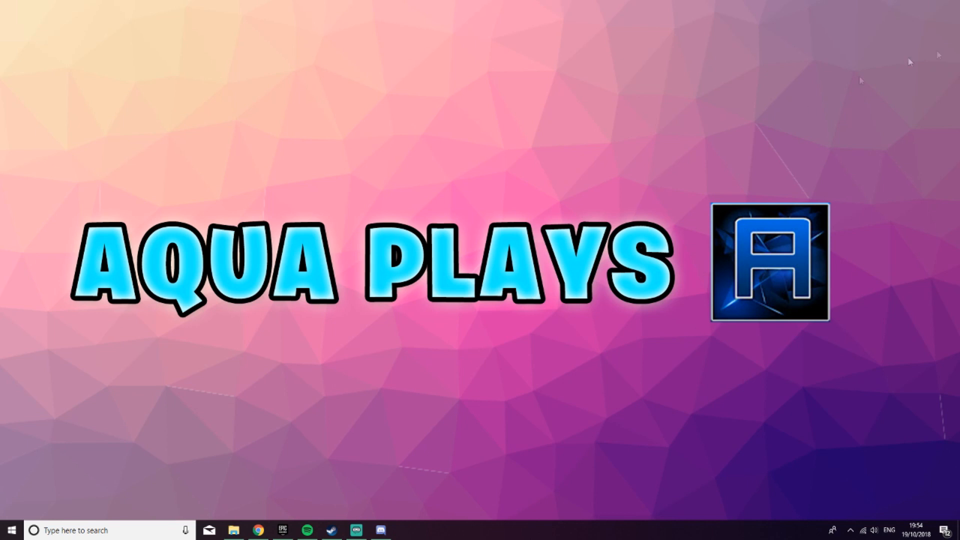